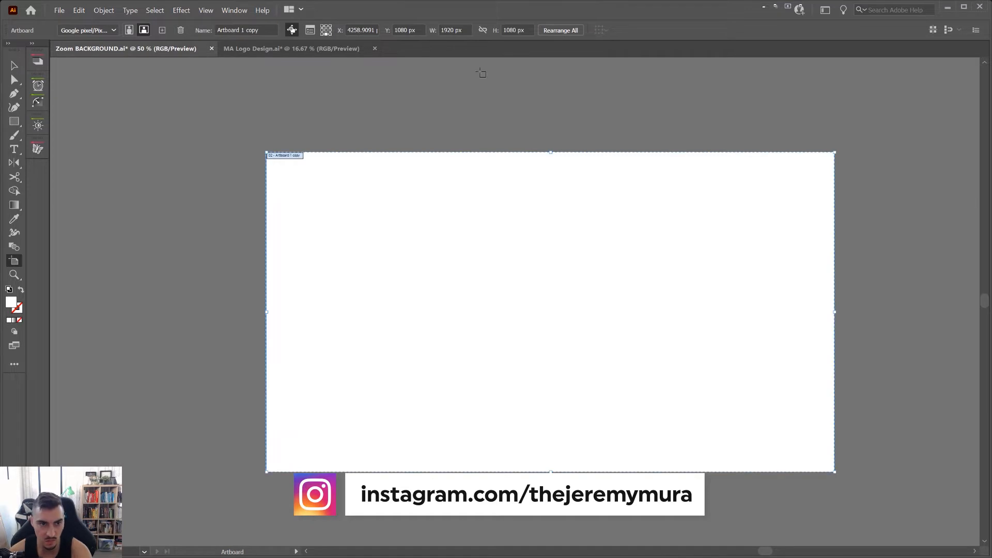
# Create a new 1920×1080 web document and draw a rectangle covering the artboard.
pyautogui.click(513, 30)
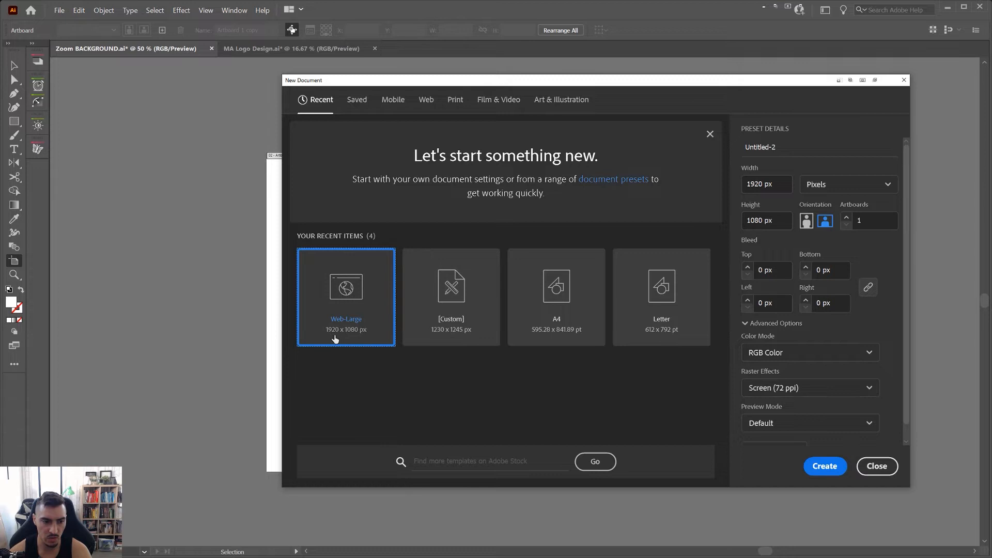
pyautogui.click(762, 184)
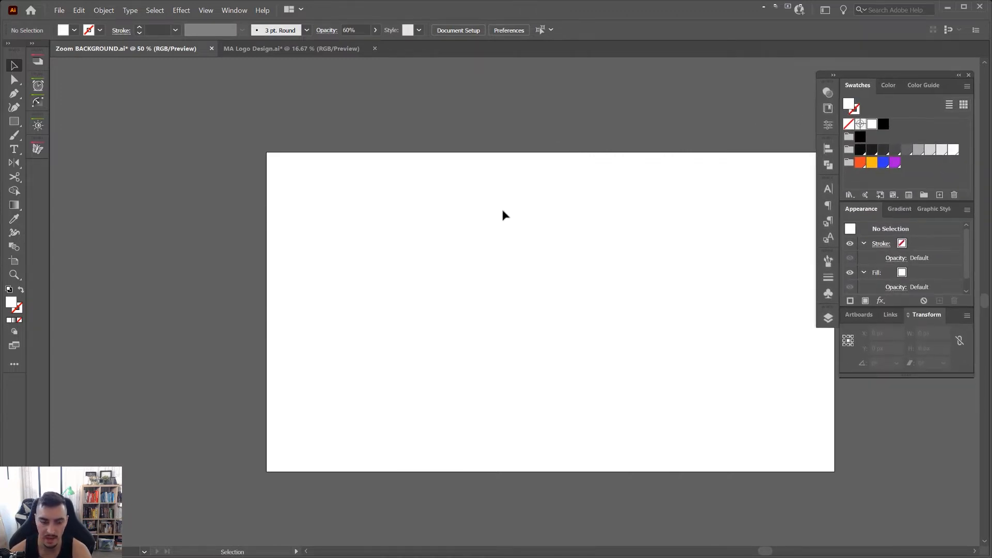
pyautogui.click(14, 122)
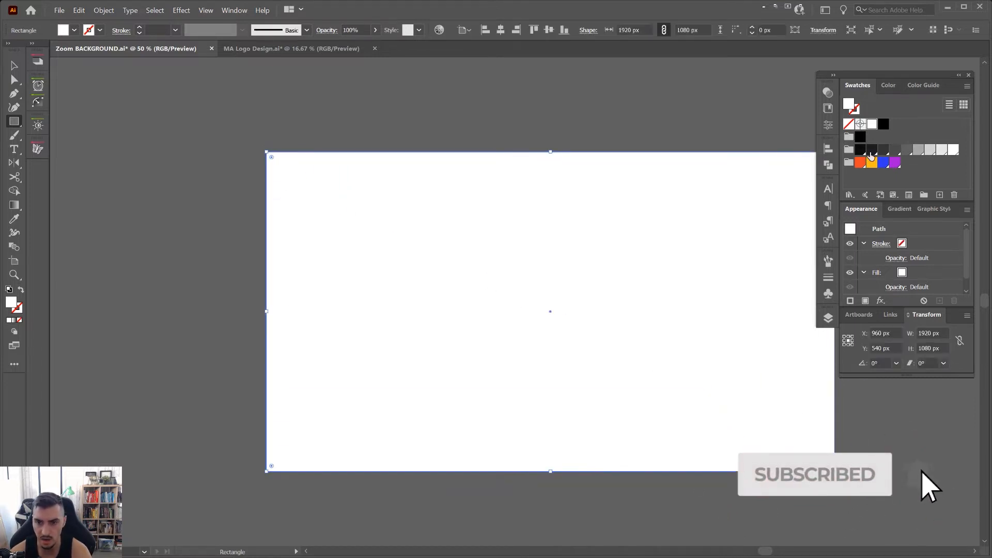
# Fill the rectangle with the blue swatch and switch to the MA Logo Design document.
pyautogui.click(871, 163)
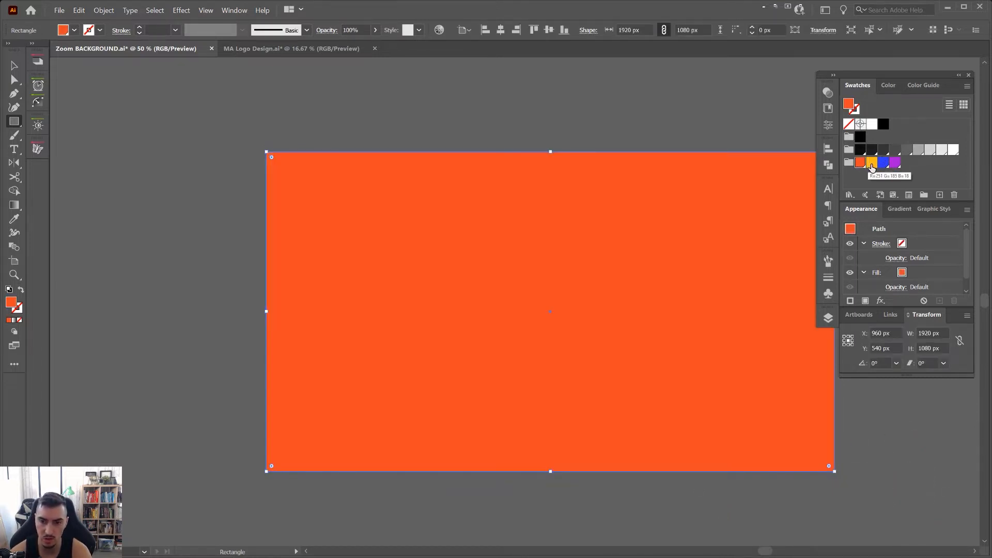
pyautogui.click(871, 163)
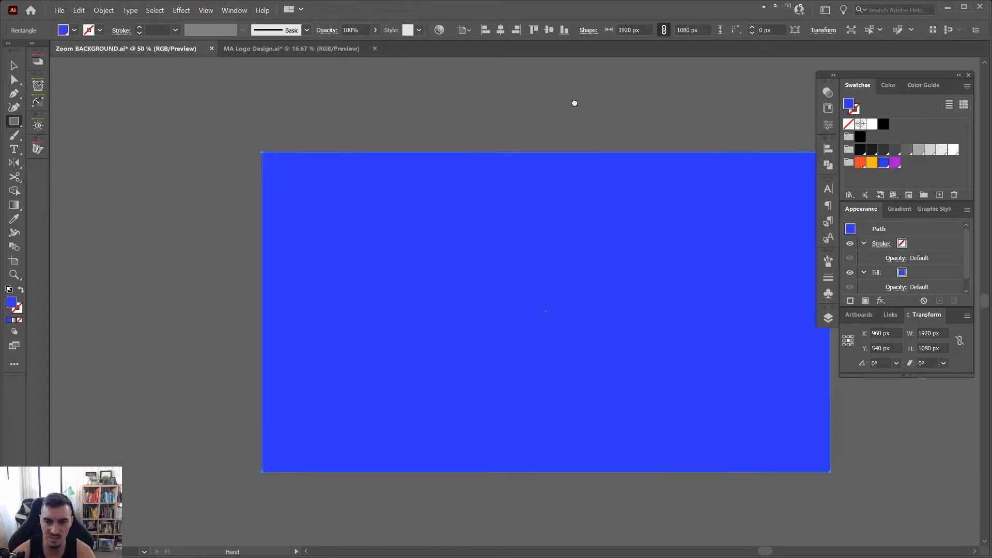
pyautogui.click(374, 87)
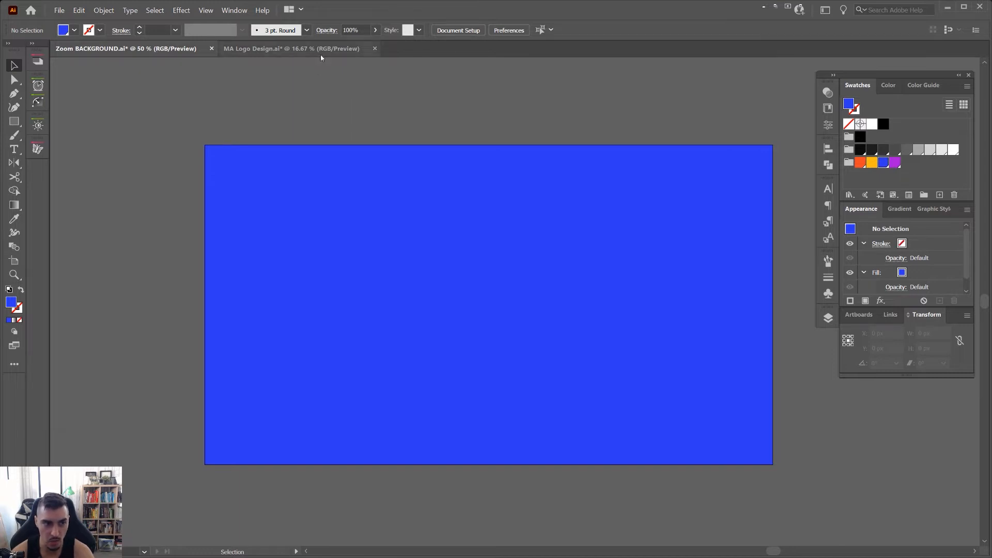
pyautogui.click(292, 48)
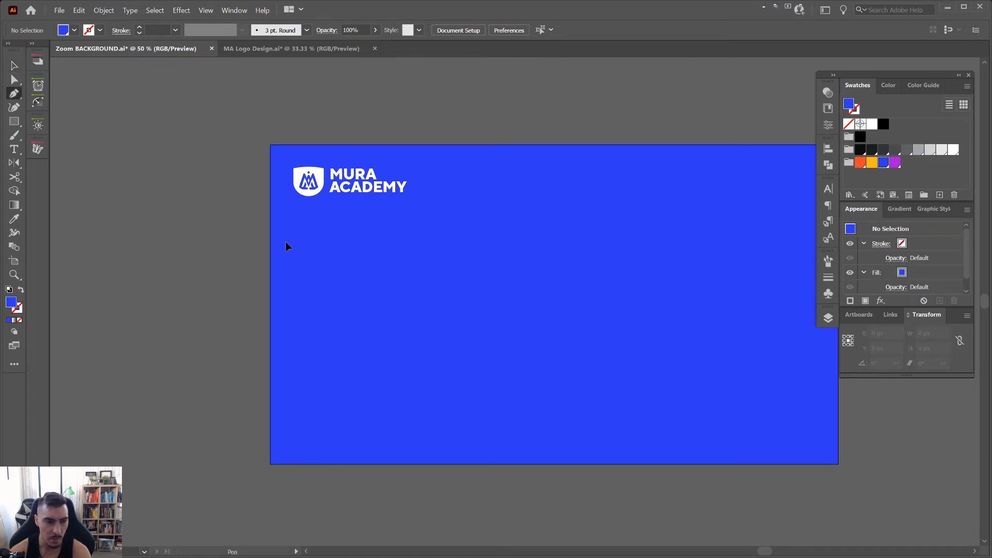
# Draw a vertical line below the logo with the Pen tool and give it a 4 pt orange stroke.
pyautogui.click(322, 217)
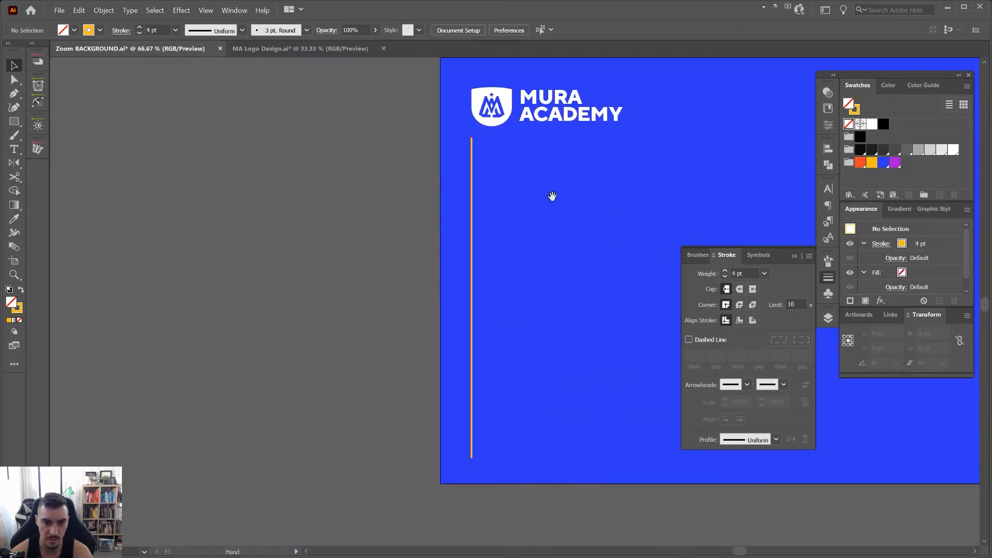
pyautogui.click(470, 298)
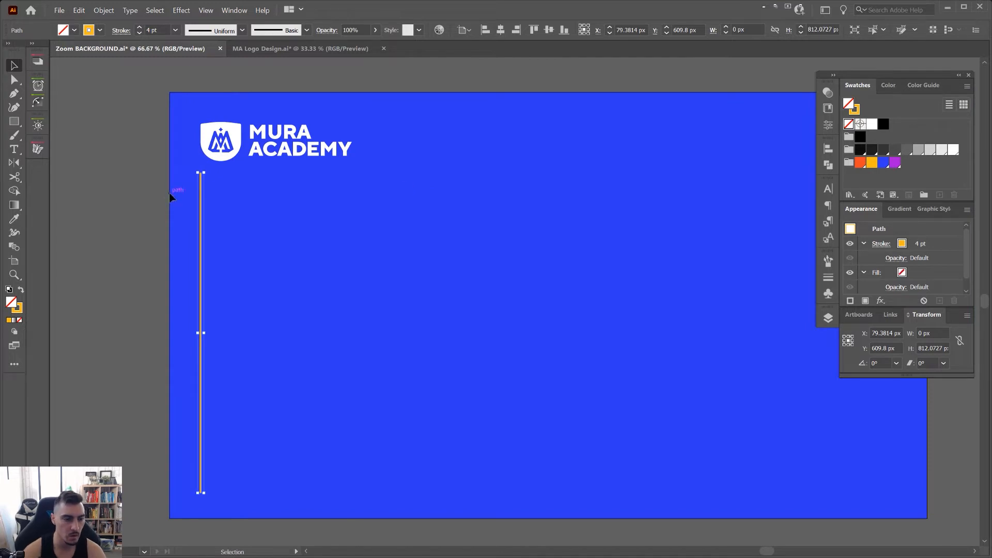
pyautogui.moveTo(189, 262)
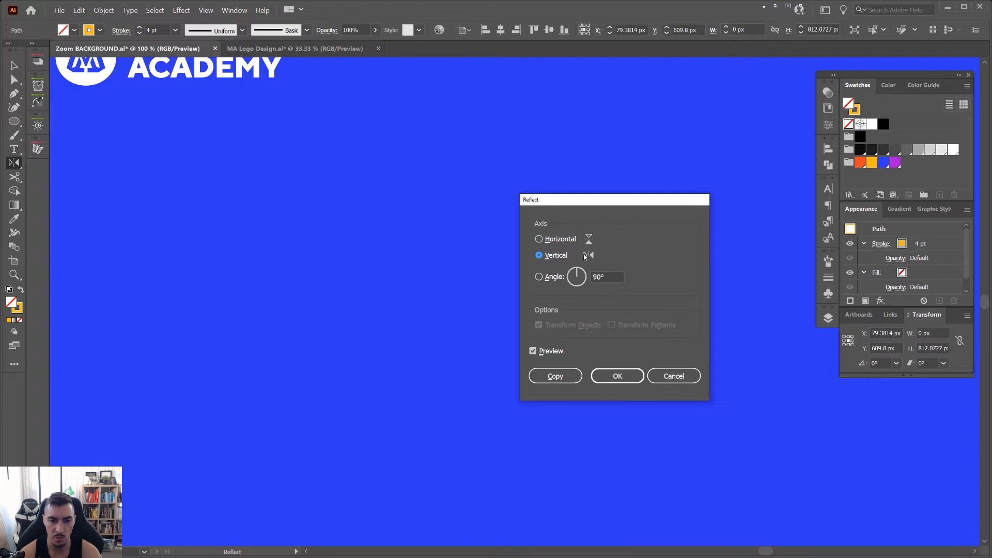
# Reflect a mirrored copy of the line for the right side of the artboard.
pyautogui.click(616, 375)
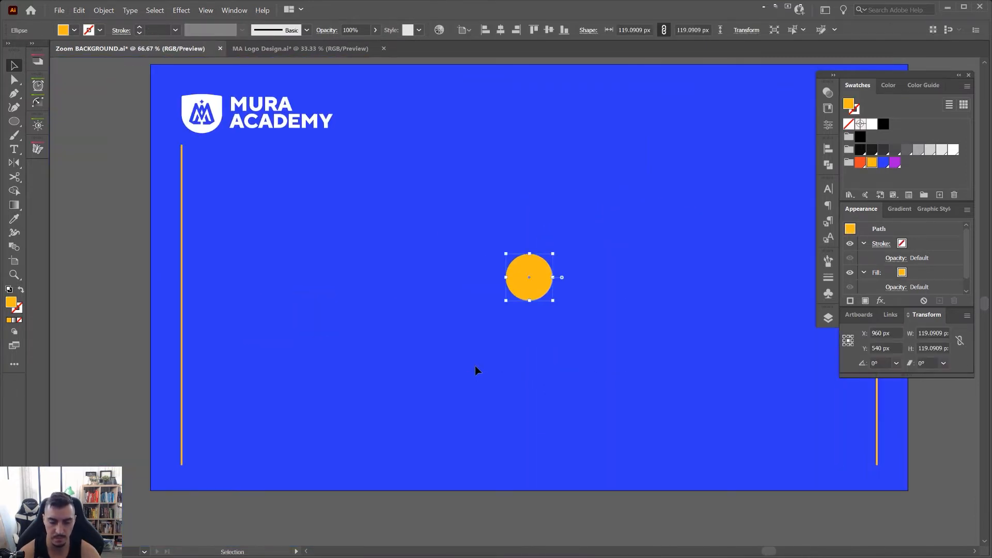
# Type a white 2021 CLASS label under the left line and Alt-drag a copy under the right line.
pyautogui.click(13, 150)
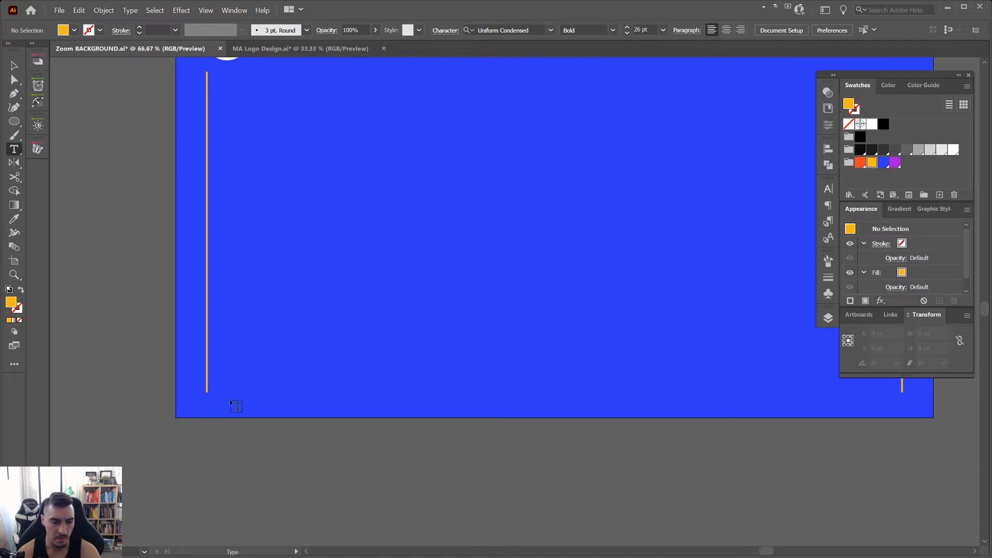
pyautogui.write('Lorem ipsum')
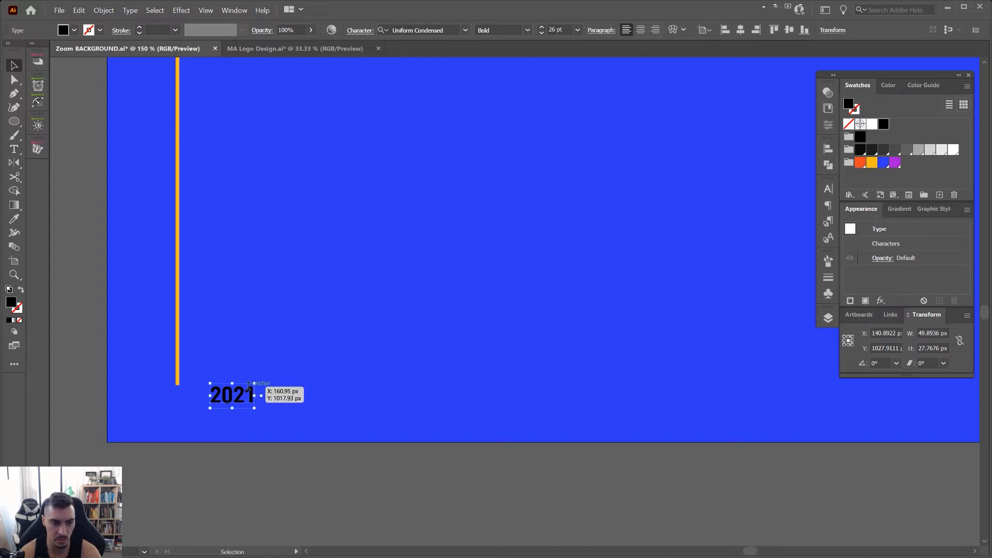
pyautogui.write('CLASS')
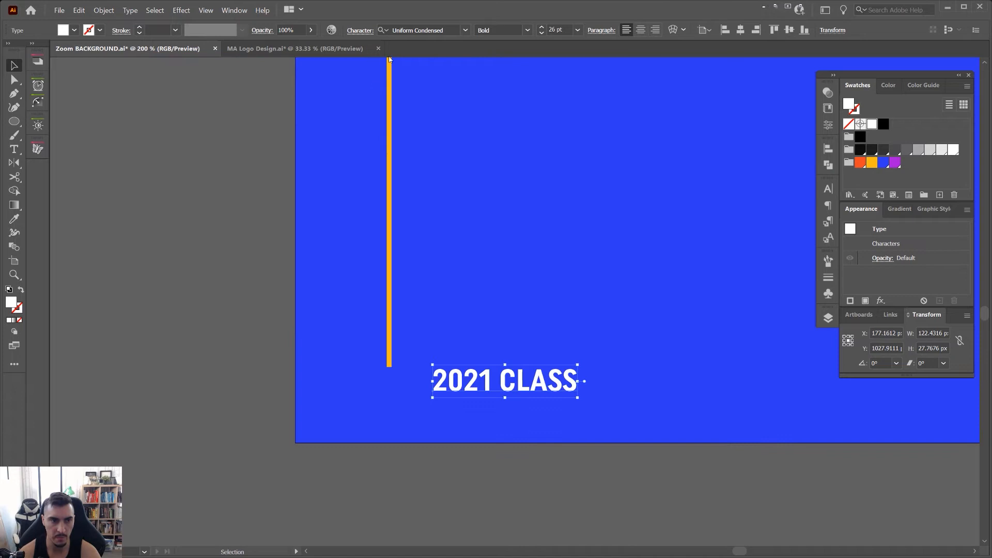
pyautogui.moveTo(505, 380); pyautogui.dragTo(520, 380)
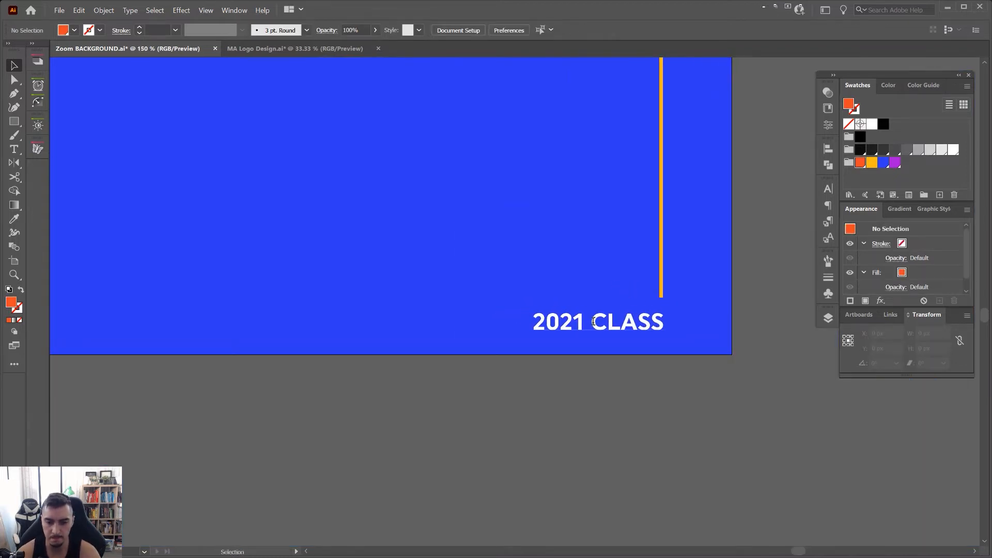
pyautogui.write('JEREMYMURA.COM')
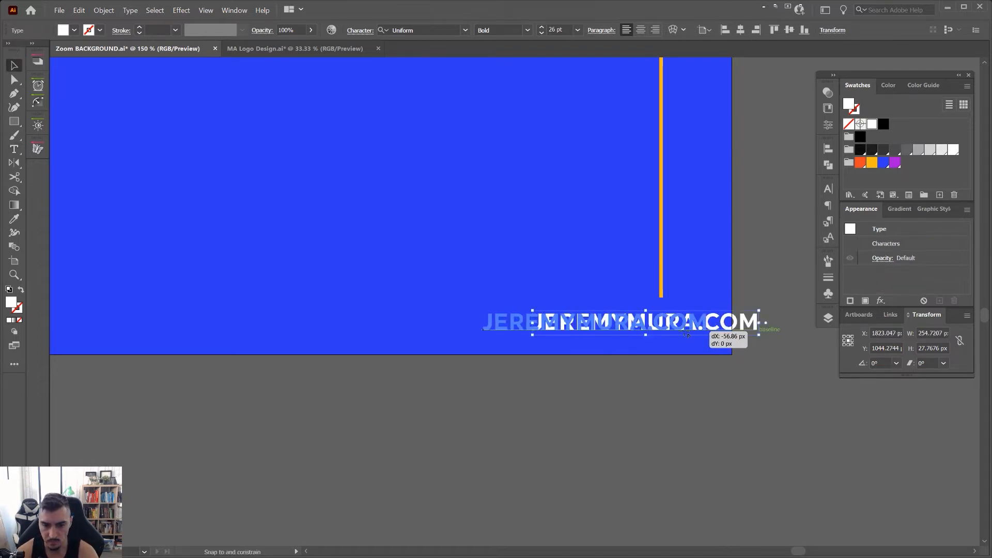
pyautogui.moveTo(623, 322); pyautogui.dragTo(553, 321)
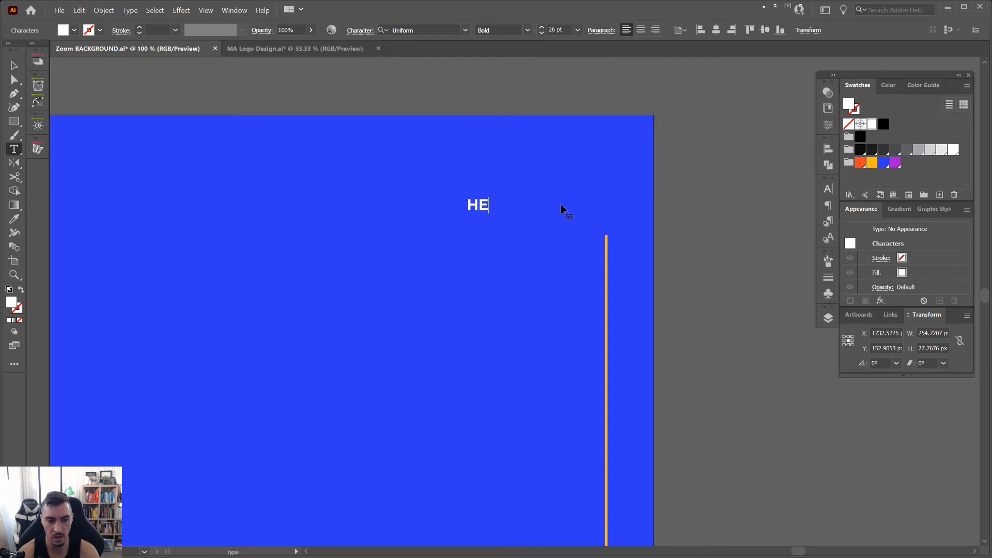
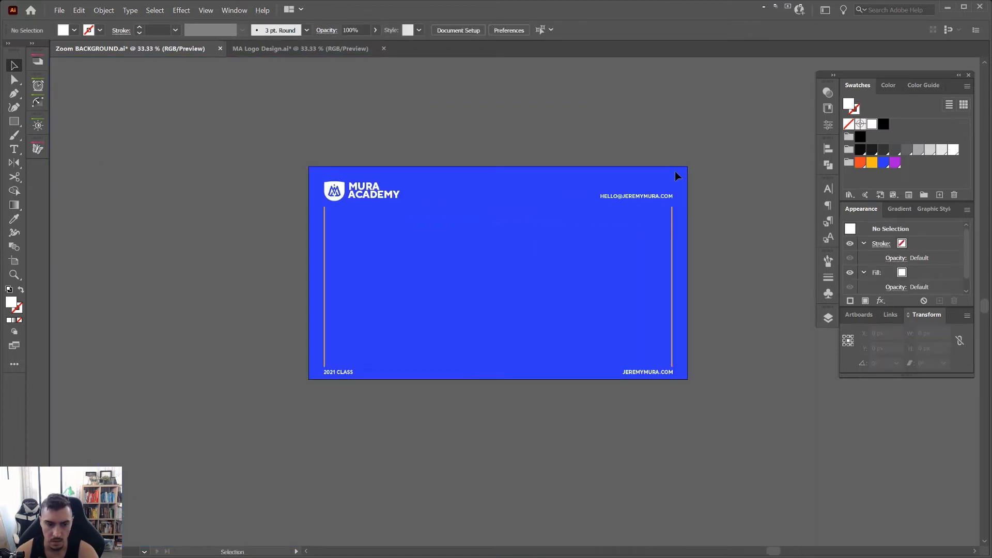
pyautogui.moveTo(298, 427)
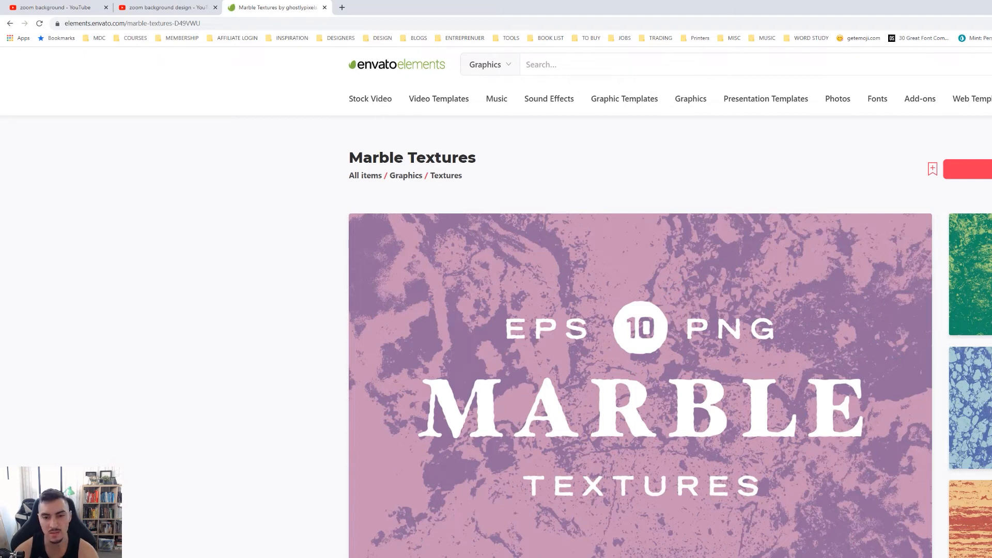
# Search Envato Elements graphics for background from the Marble Textures page.
pyautogui.scroll(-3)
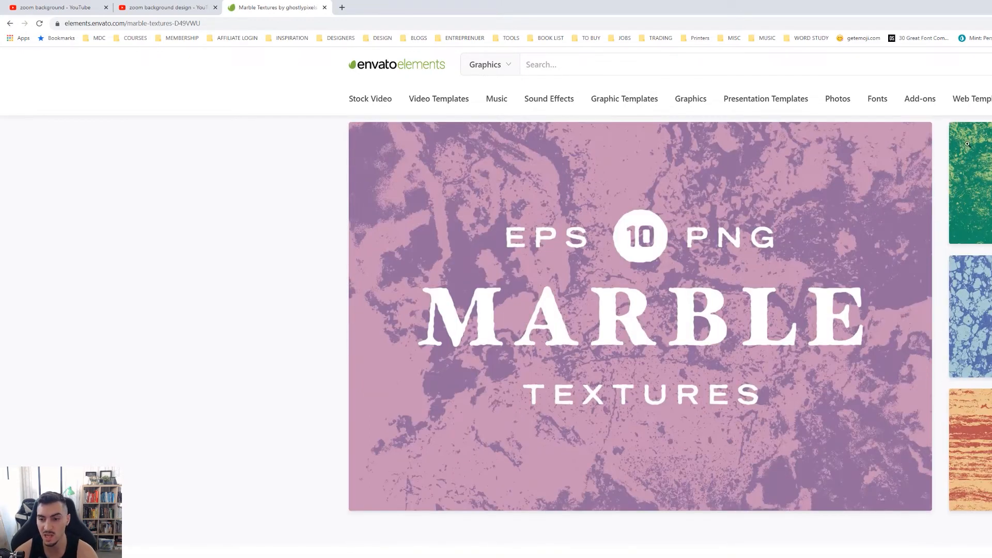
pyautogui.scroll(-3)
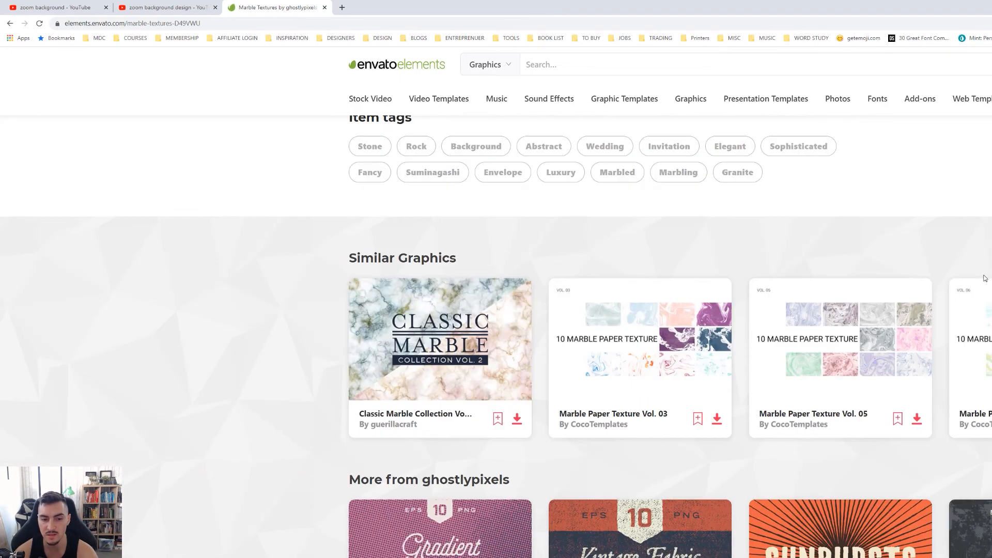
pyautogui.scroll(3)
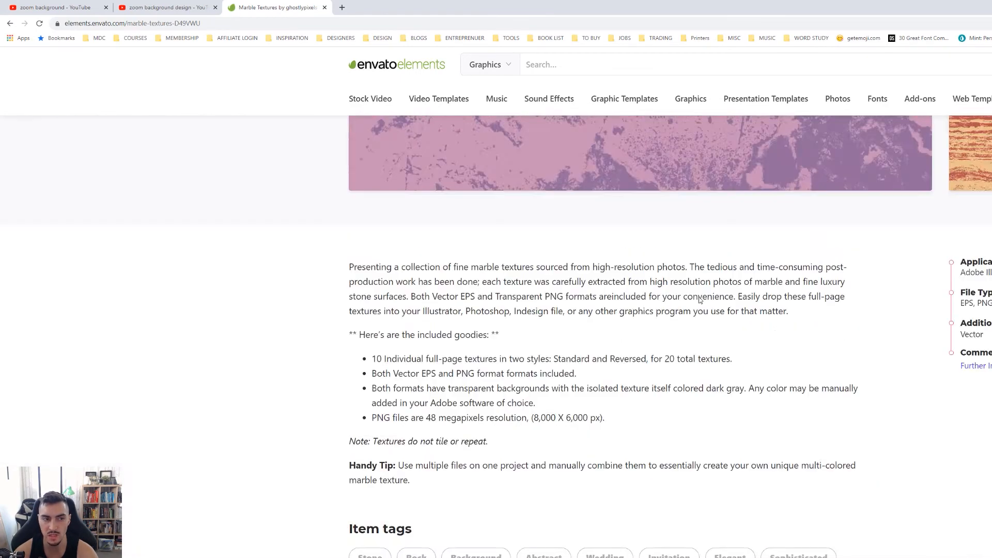
pyautogui.click(488, 64)
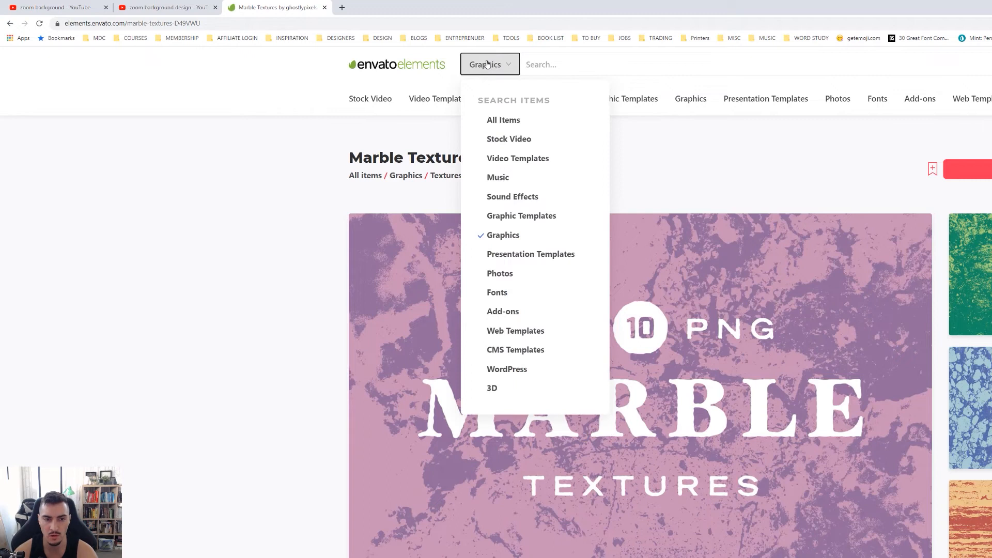
pyautogui.write('B')
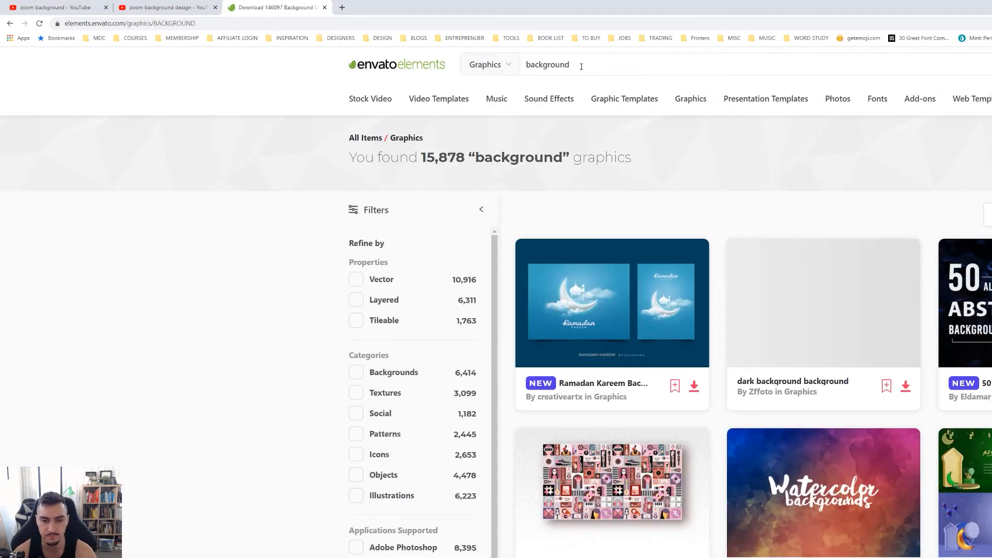
# Scroll through the background graphics search results.
pyautogui.scroll(-3)
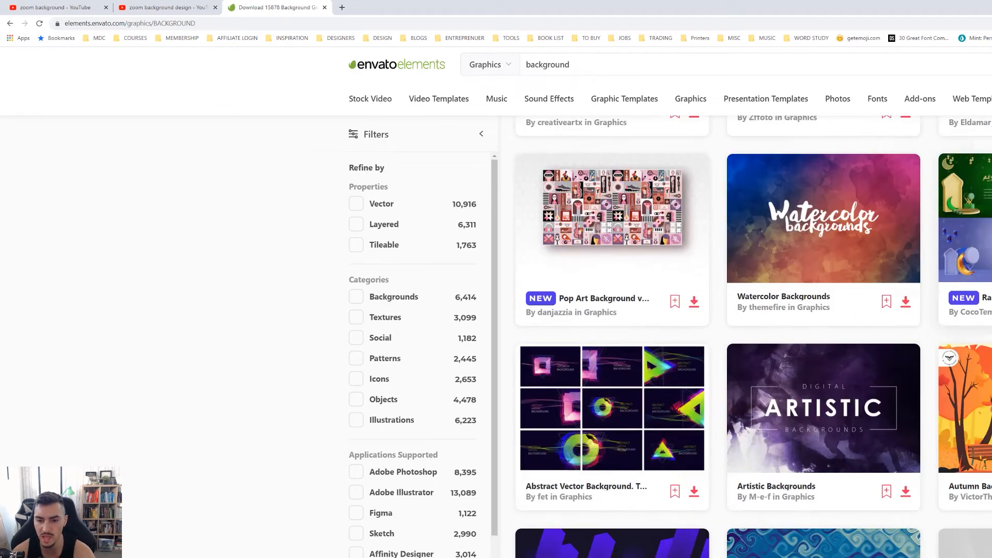
pyautogui.scroll(-3)
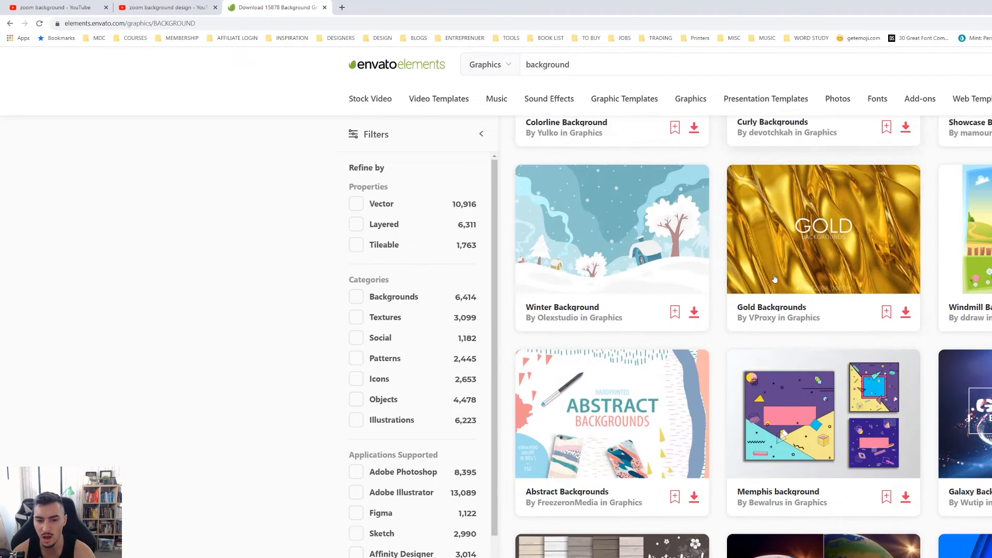
pyautogui.scroll(-3)
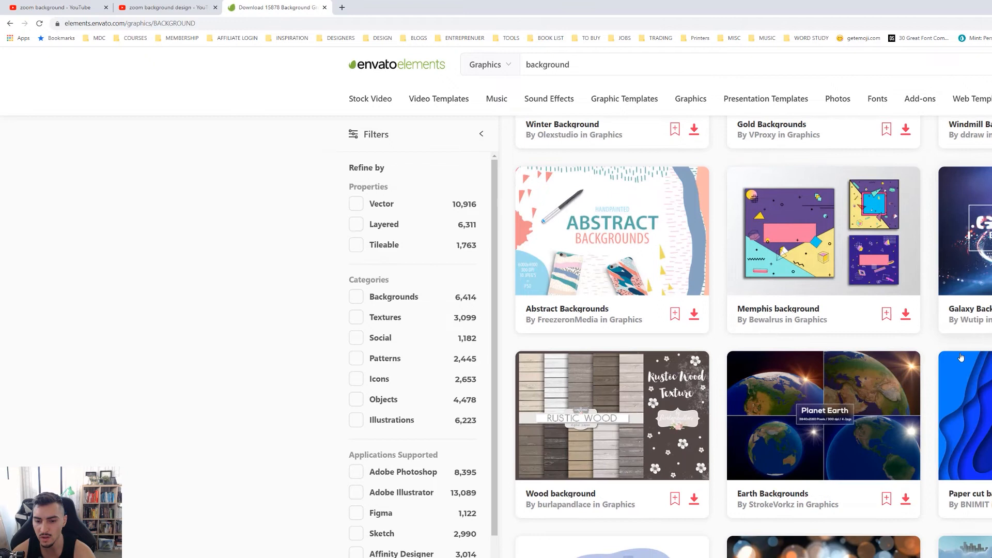
pyautogui.scroll(-3)
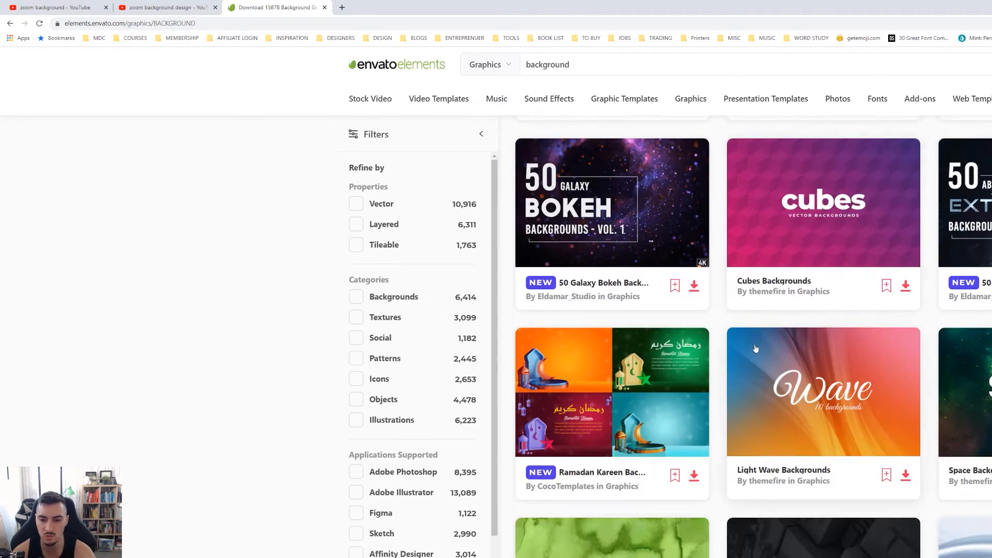
pyautogui.scroll(-3)
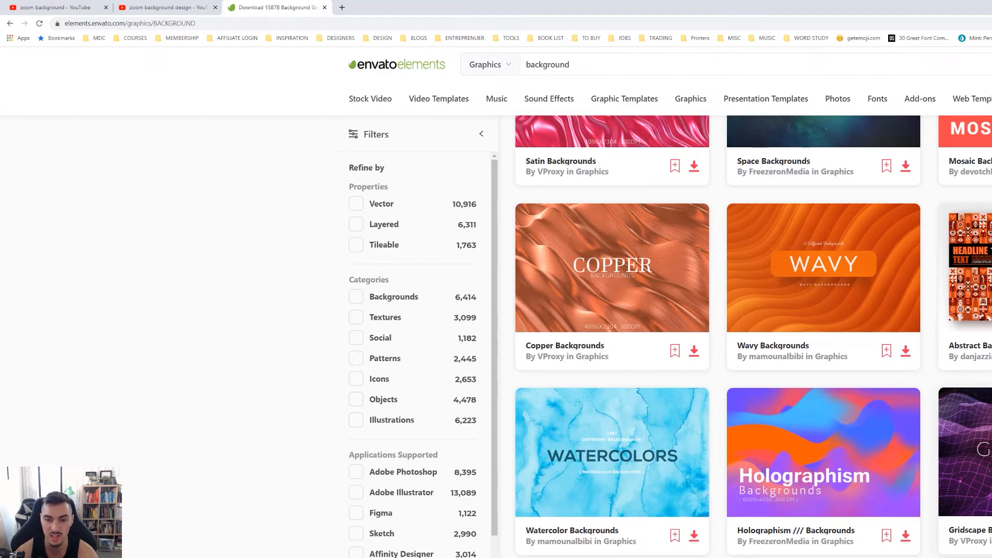
pyautogui.scroll(-3)
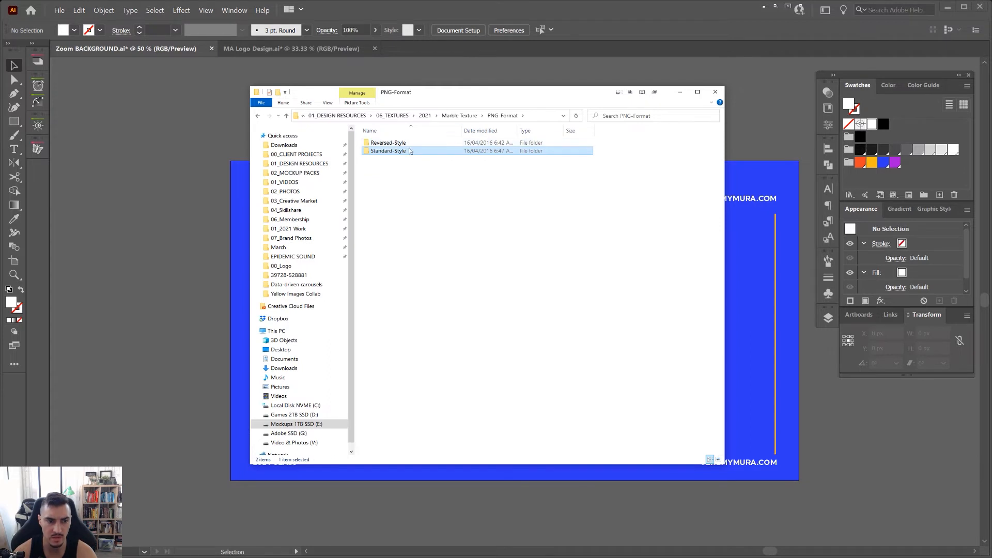
# Open the Standard-Style texture folder to drag a marble texture onto the artboard.
pyautogui.doubleClick(387, 150)
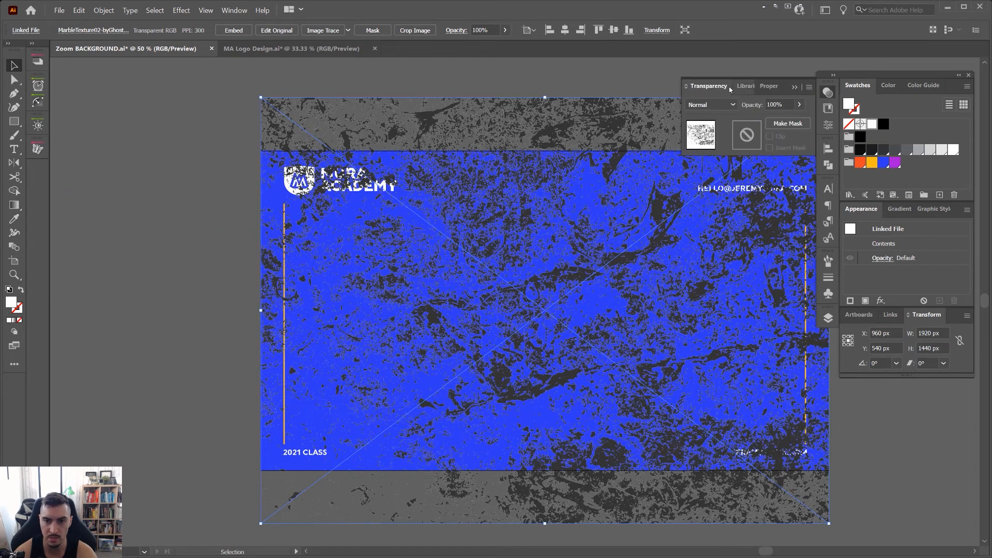
# Blend the marble texture with Multiply at 35% opacity in the floating Transparency panel.
pyautogui.moveTo(707, 85); pyautogui.dragTo(500, 161)
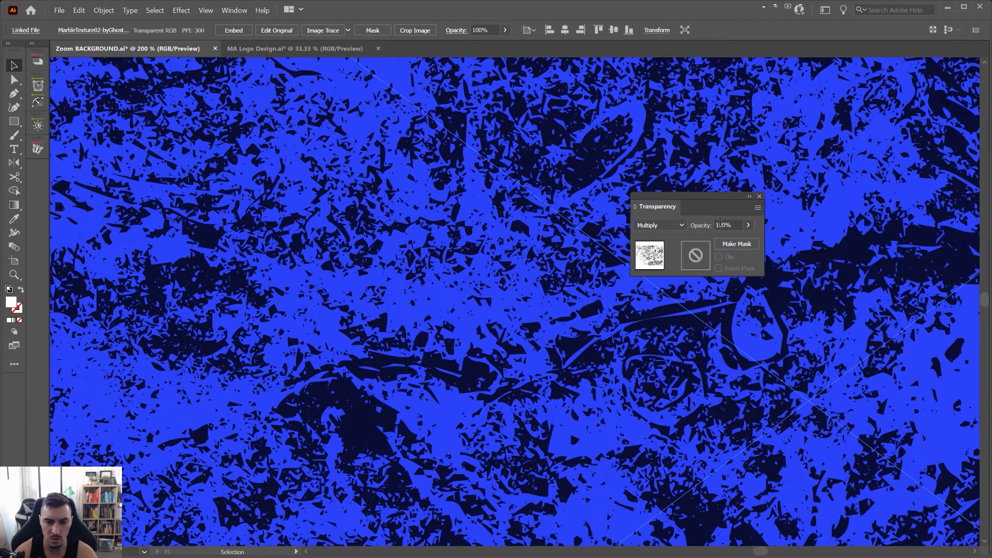
pyautogui.write('35%')
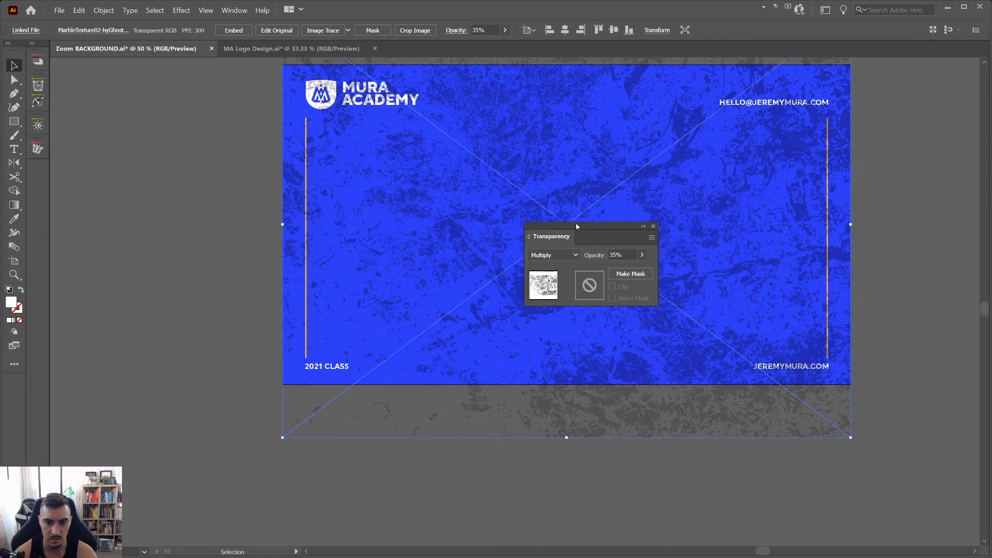
pyautogui.click(652, 227)
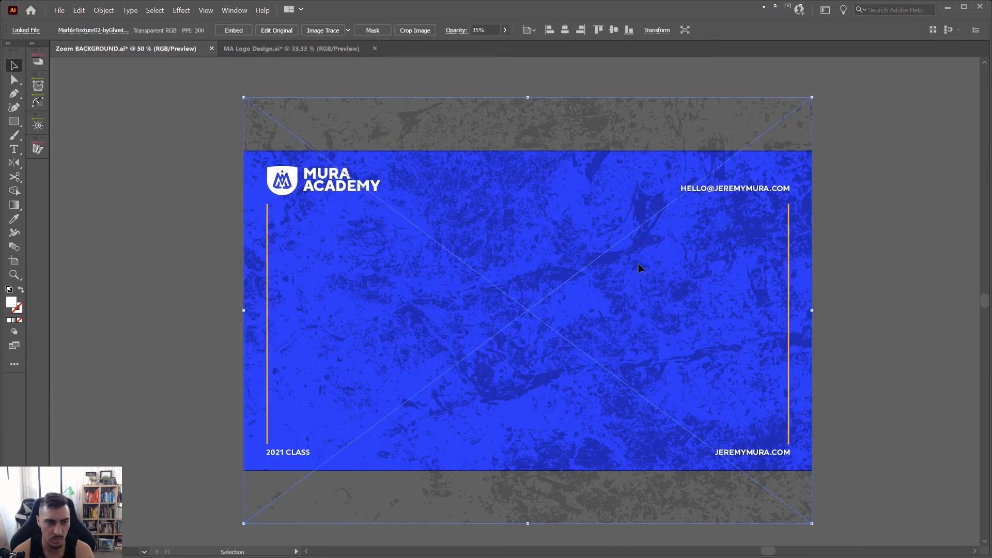
pyautogui.click(58, 10)
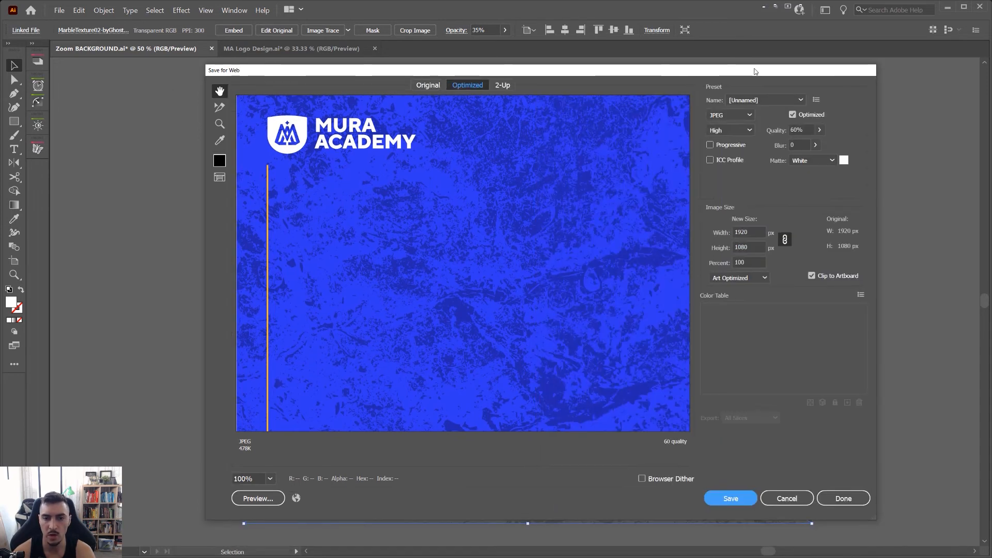
# In Save for Web, keep JPEG output and adjust the quality value.
pyautogui.click(729, 115)
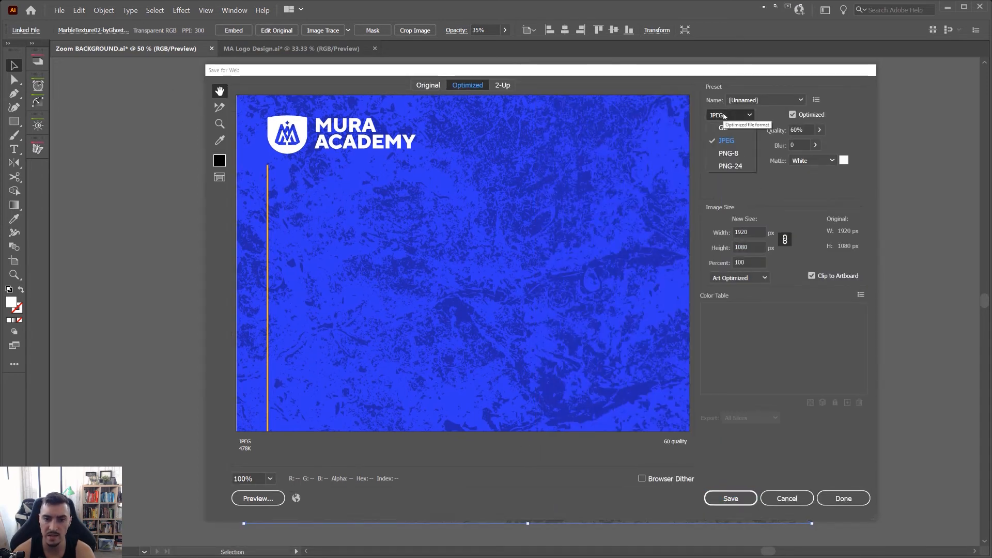
pyautogui.click(725, 140)
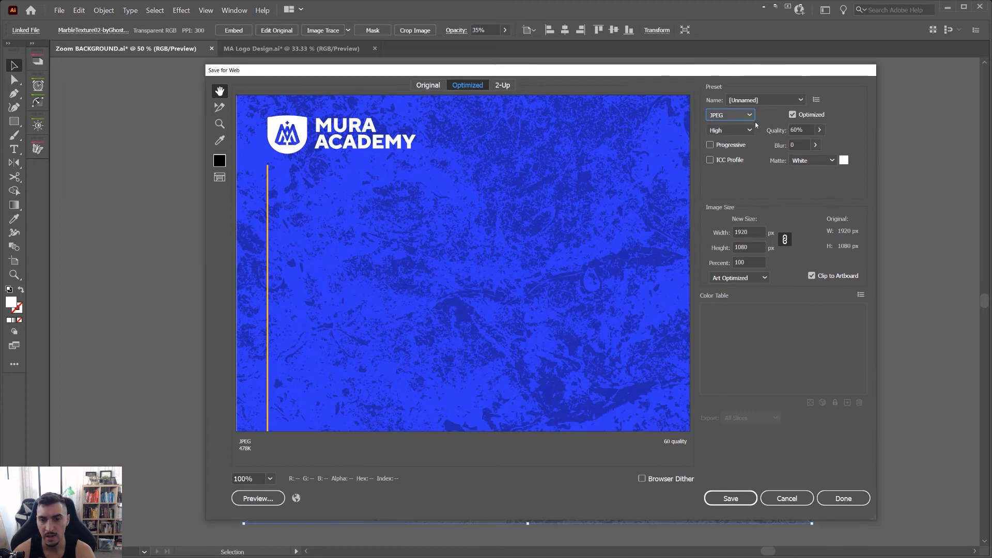
pyautogui.write('90')
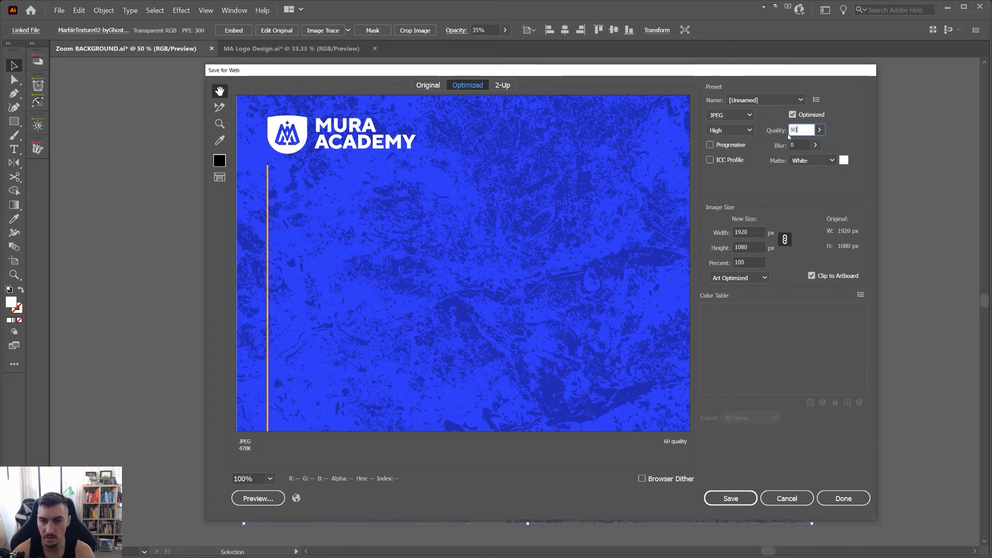
pyautogui.write('78')
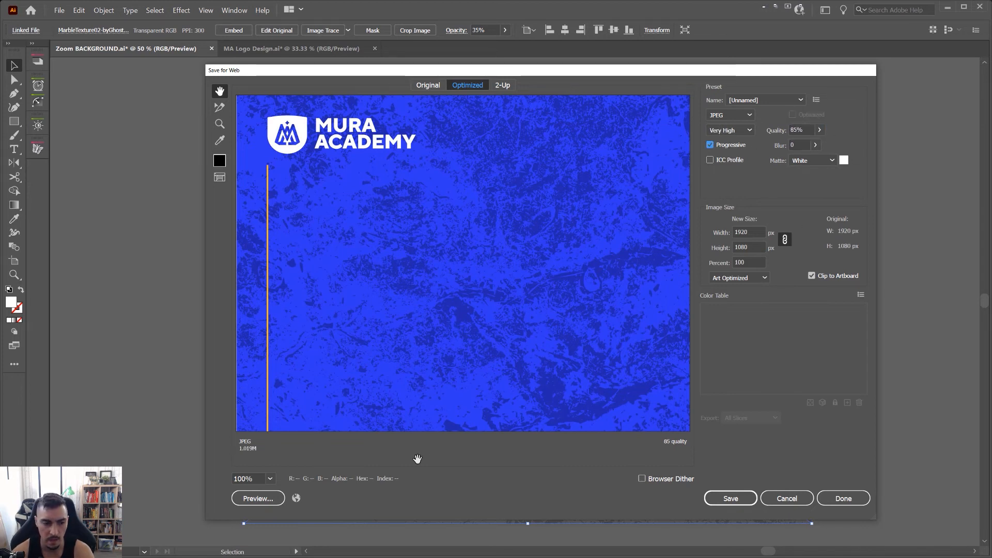
# Save the optimized JPEG as Zoom_BACKGROUND into the Downloads folder.
pyautogui.click(729, 498)
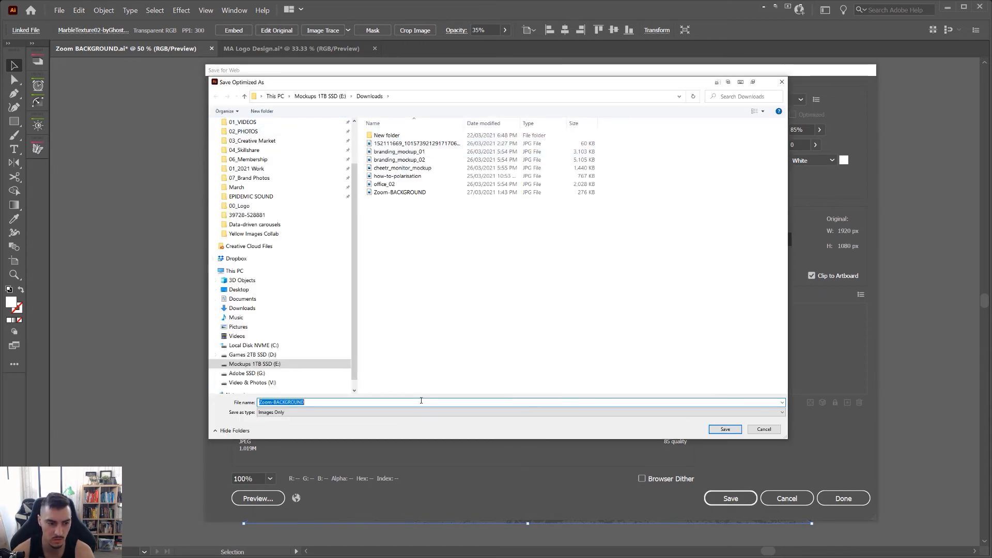
pyautogui.write('Zoom_')
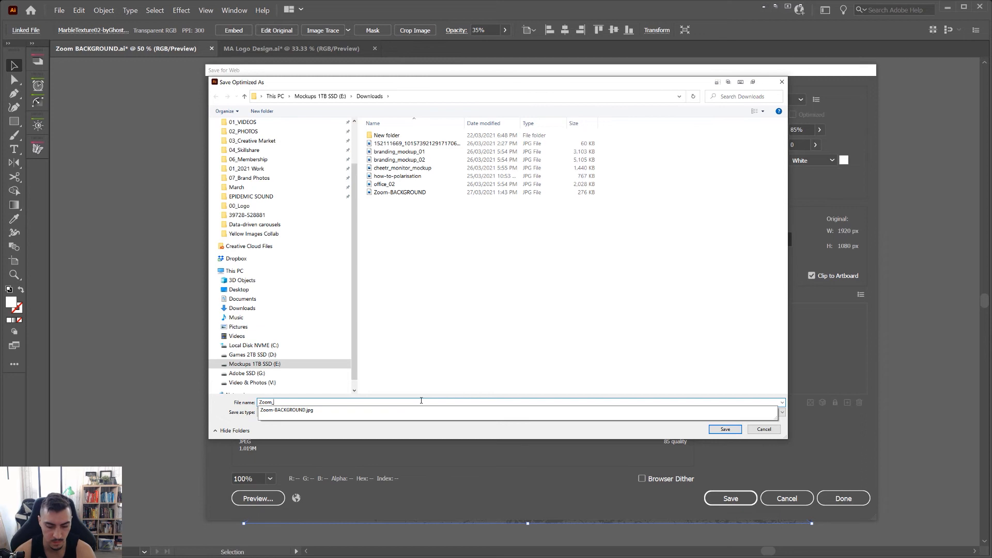
pyautogui.click(724, 429)
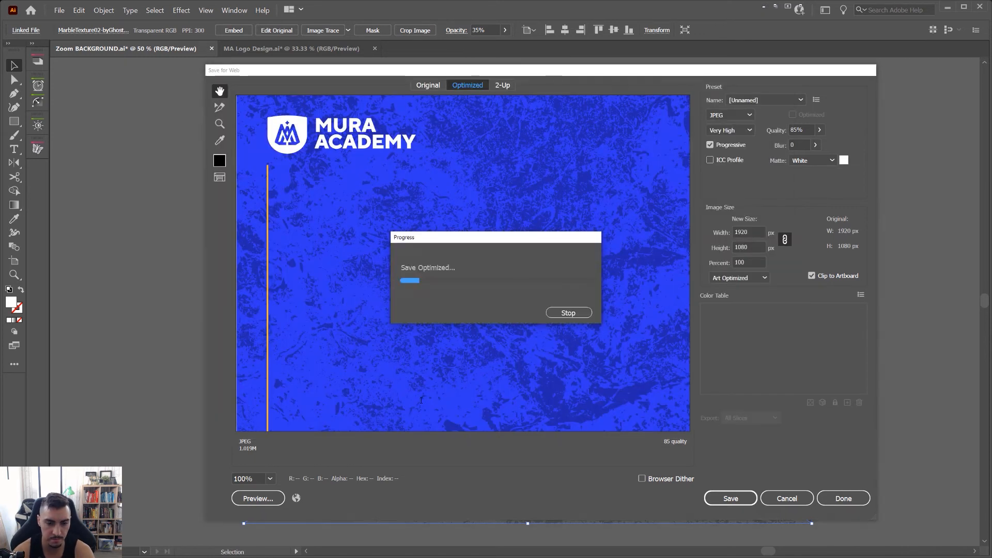
pyautogui.click(730, 498)
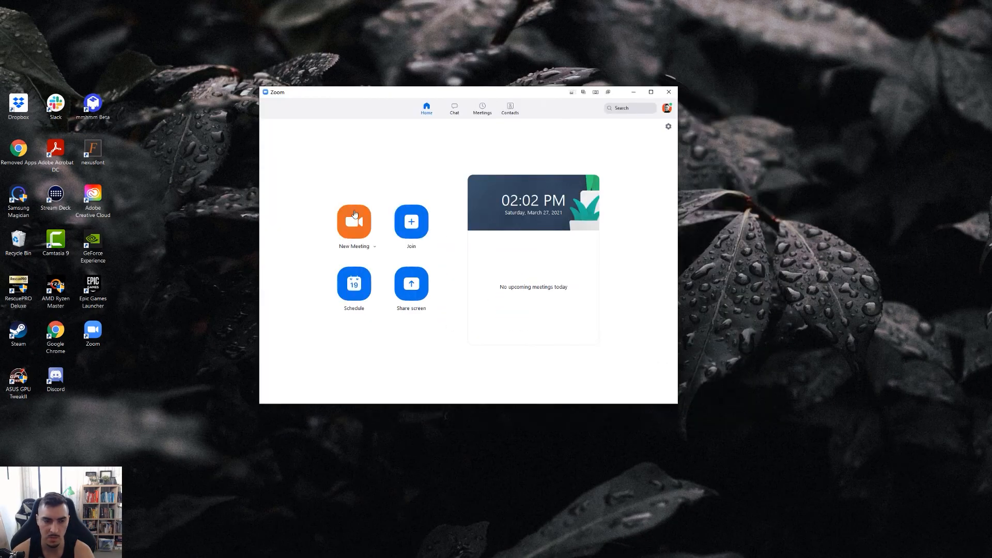
# Start a new Zoom meeting and join with computer audio.
pyautogui.click(354, 222)
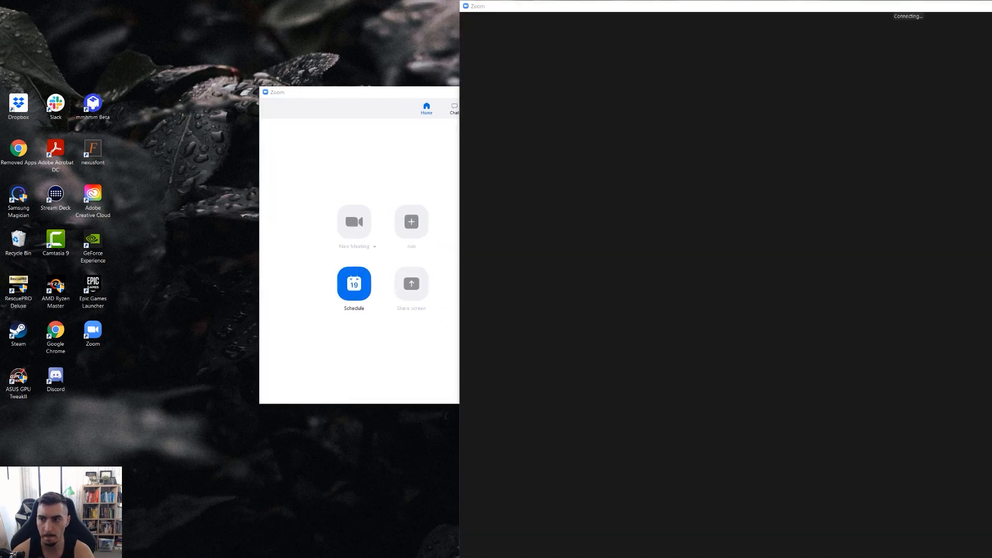
pyautogui.click(353, 222)
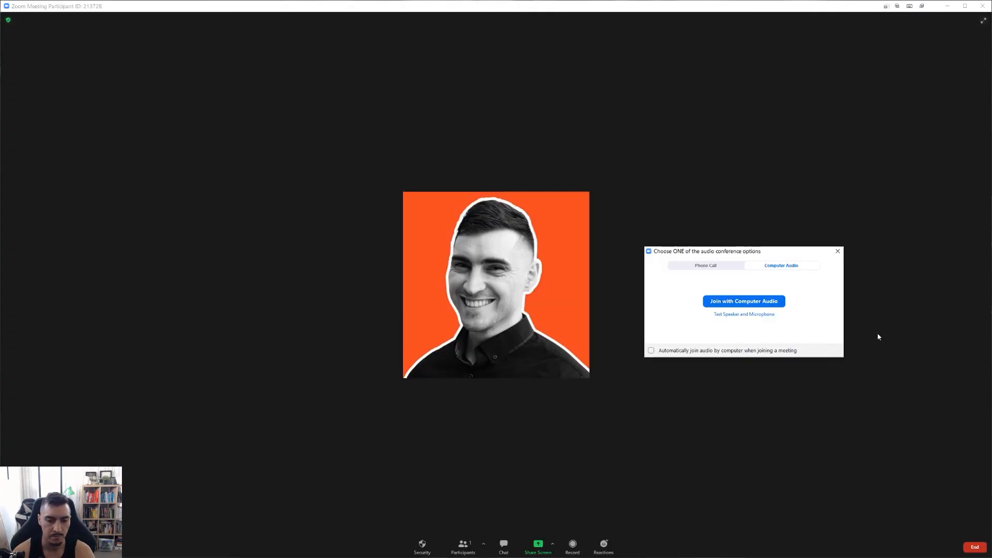
pyautogui.click(744, 301)
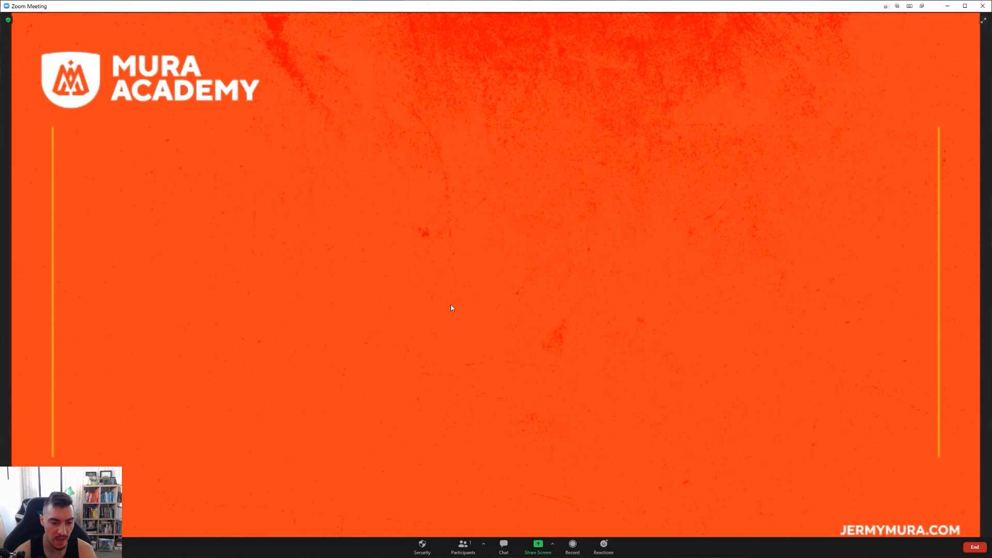
pyautogui.moveTo(93, 445)
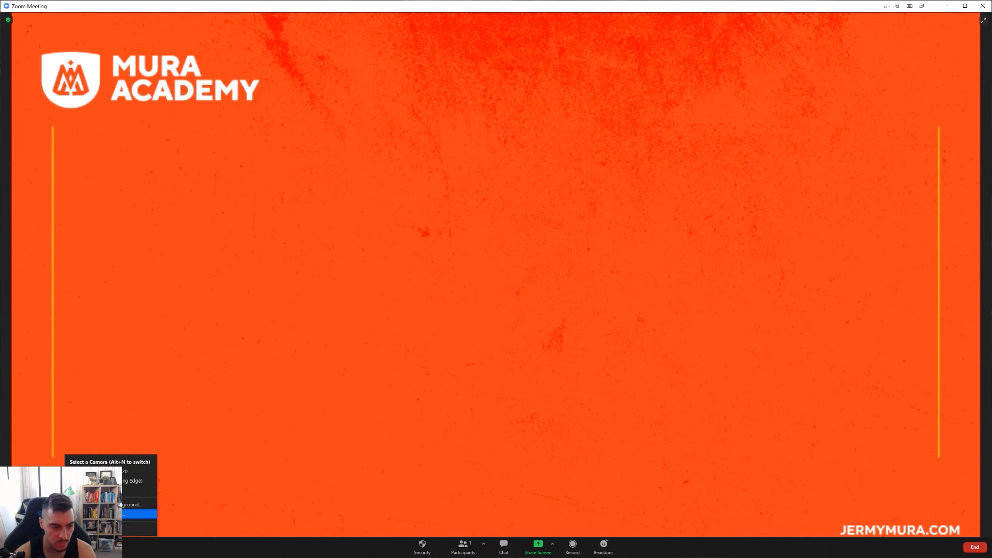
# Add the exported Zoom_BG_2021 image to Zoom's virtual backgrounds via Choose Virtual Background > Add Image.
pyautogui.click(131, 504)
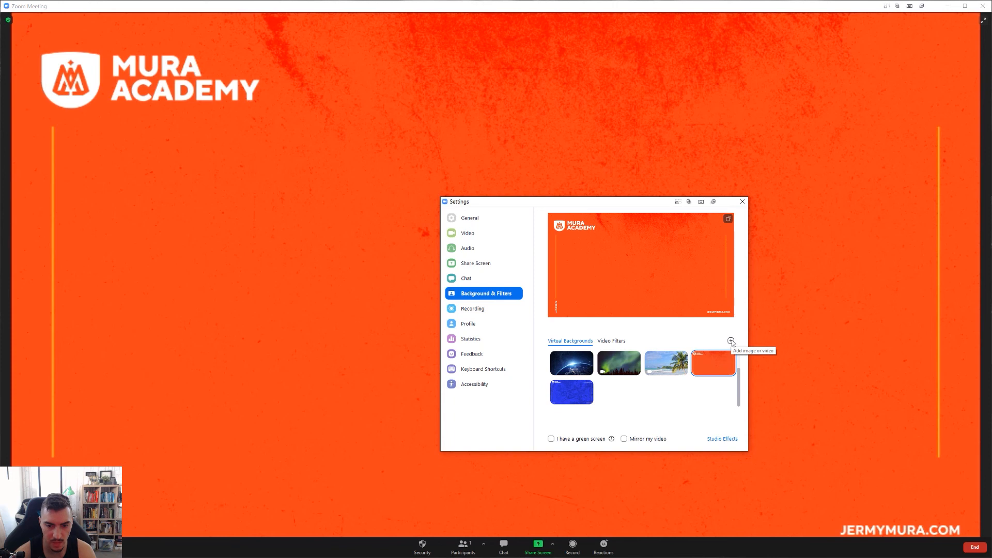
pyautogui.moveTo(699, 324)
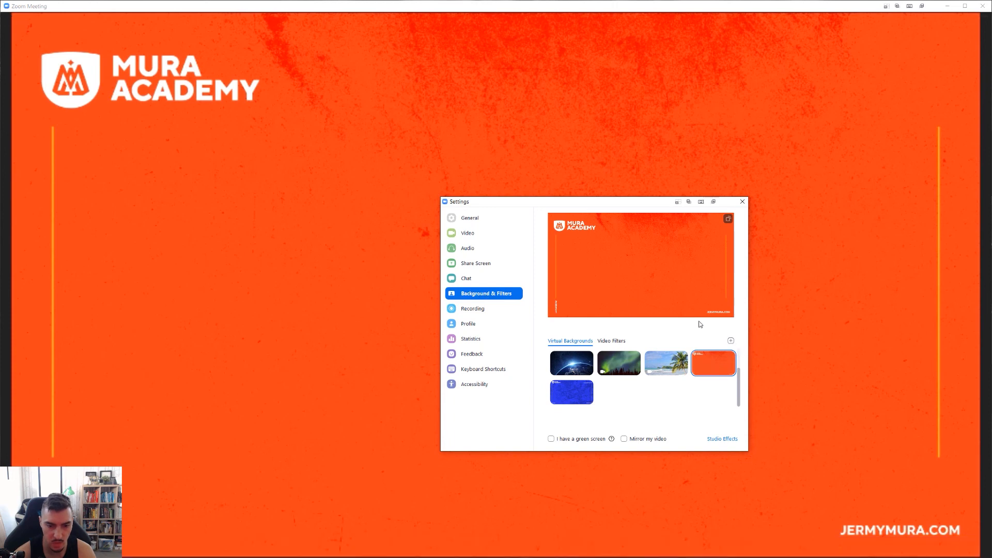
pyautogui.moveTo(729, 341)
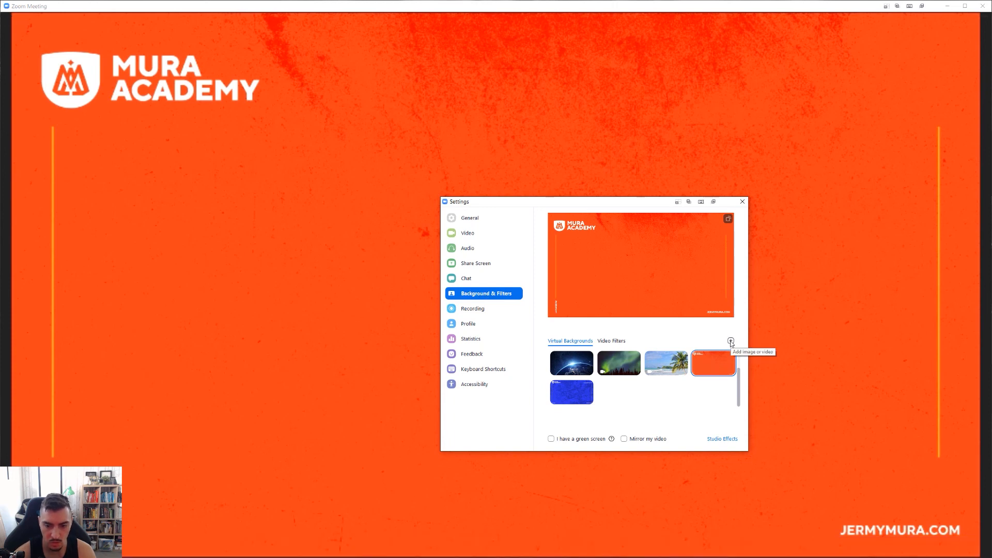
pyautogui.click(730, 340)
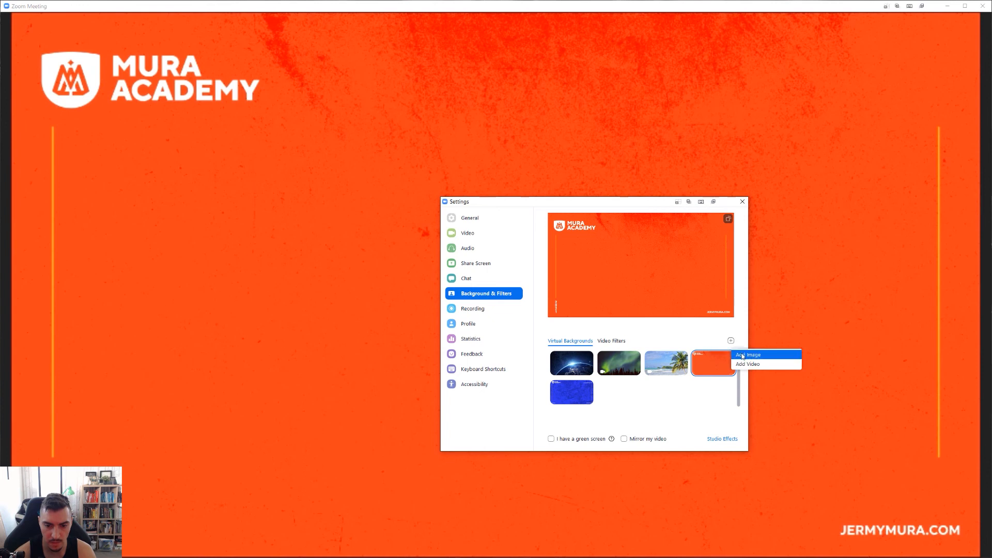
pyautogui.click(748, 354)
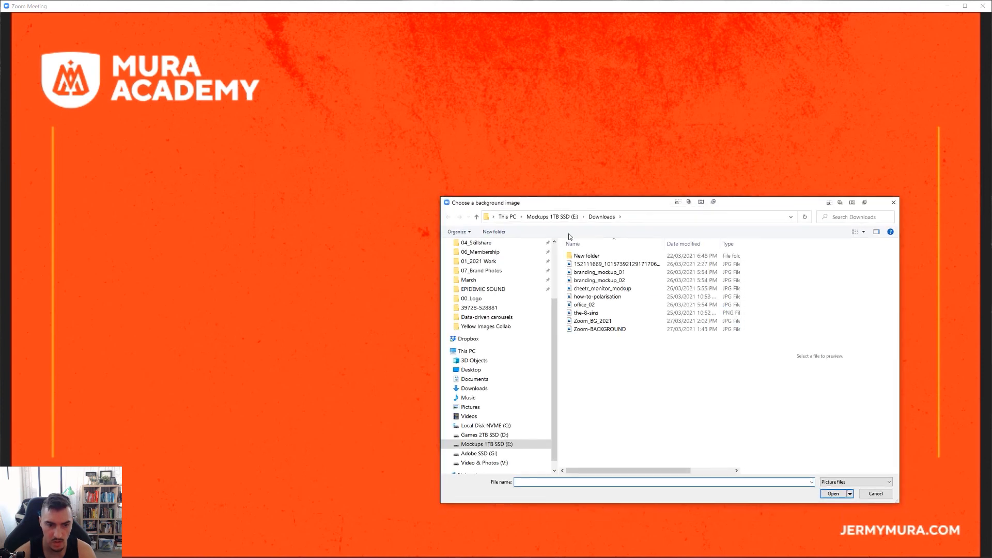
pyautogui.click(592, 321)
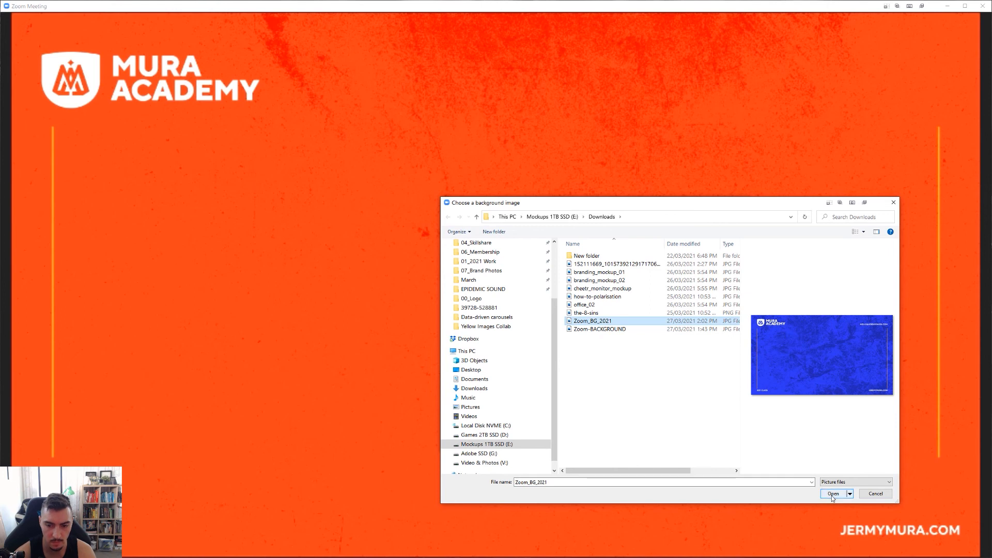
pyautogui.click(832, 493)
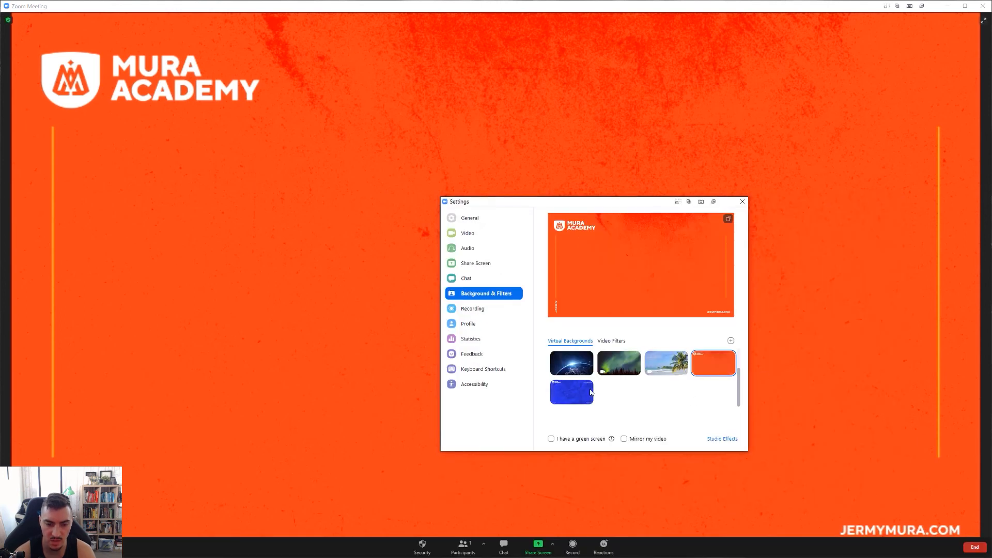
# Apply the blue marble Mura Academy background to the meeting video and close Settings.
pyautogui.click(570, 392)
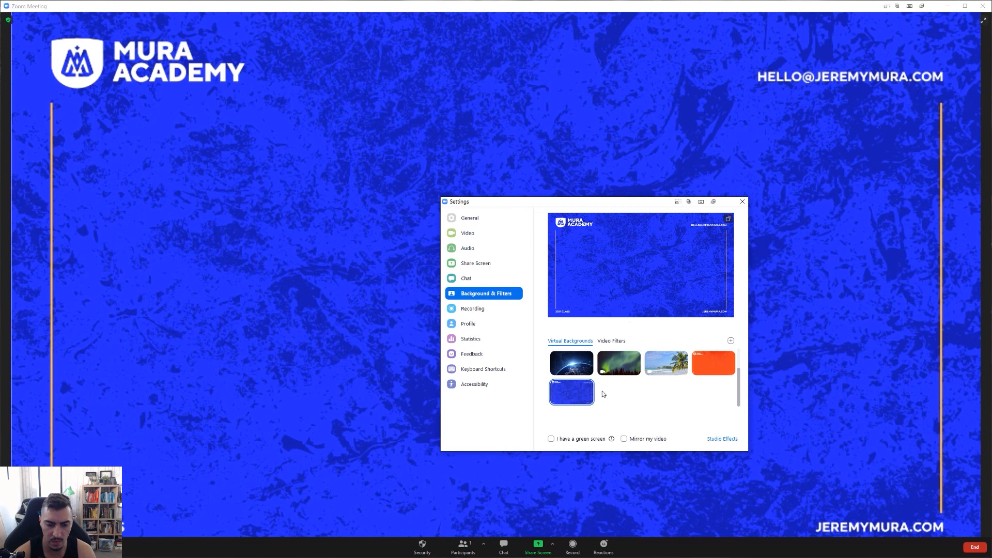
pyautogui.click(741, 201)
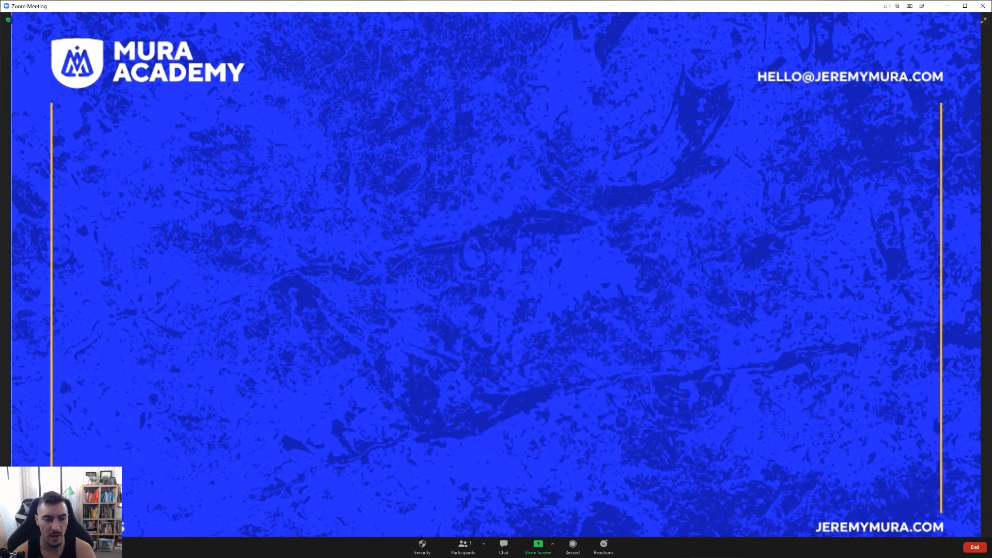
pyautogui.moveTo(776, 361)
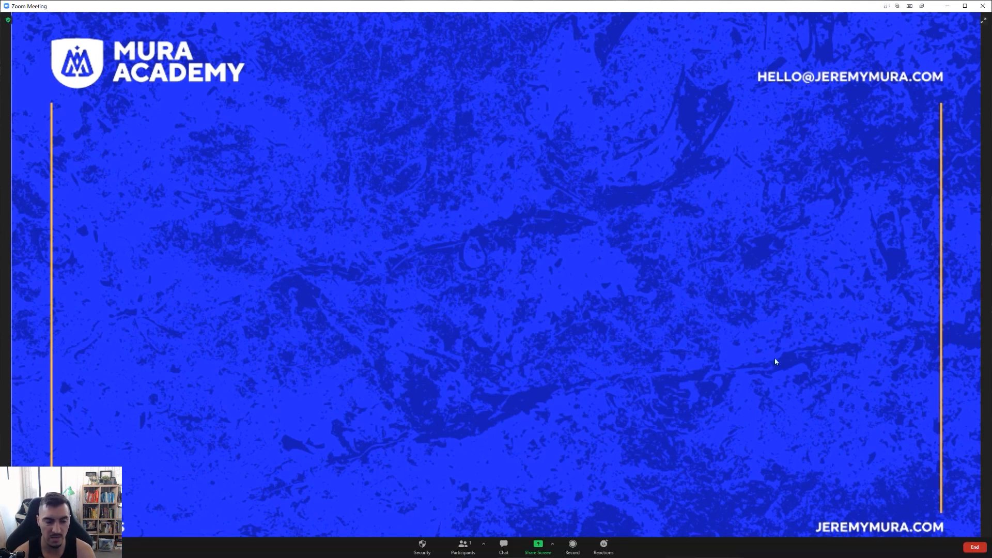
pyautogui.moveTo(535, 292)
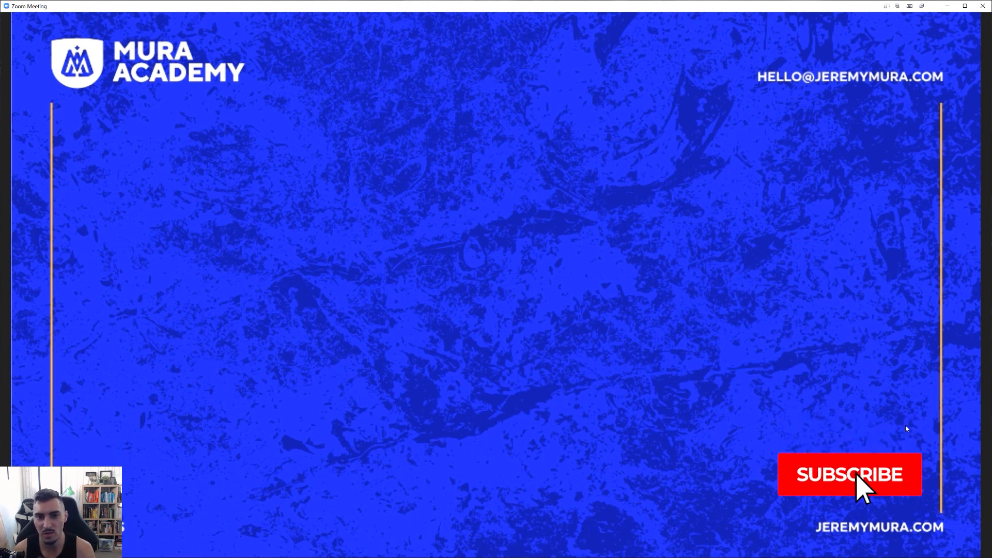
pyautogui.click(848, 474)
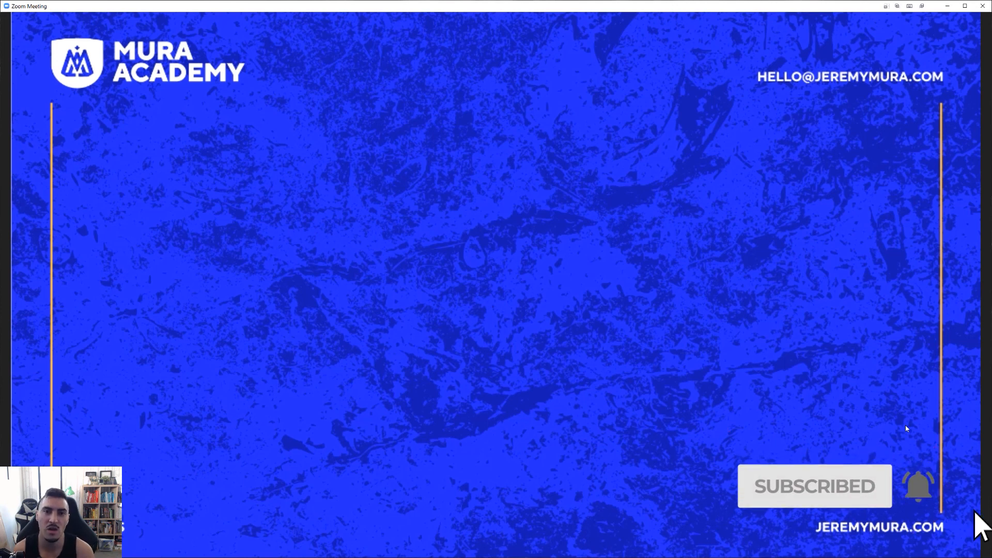